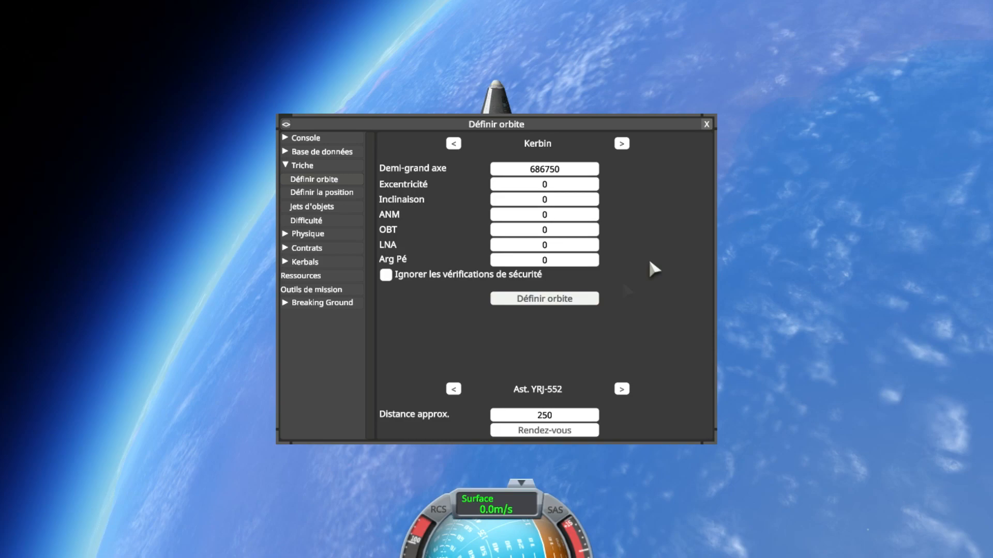
# Step: Review the Set Orbit cheat fields targeting Kerbin with semi-major axis 686750
pyautogui.click(704, 123)
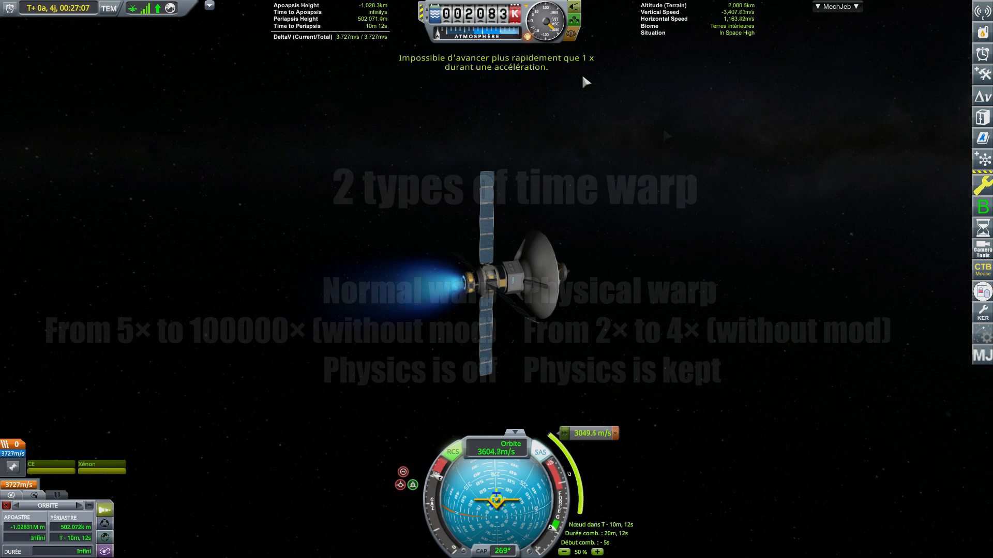
# Step: Engage physical time warp with Alt+. while the probe's engine is burning
pyautogui.press('alt+.')
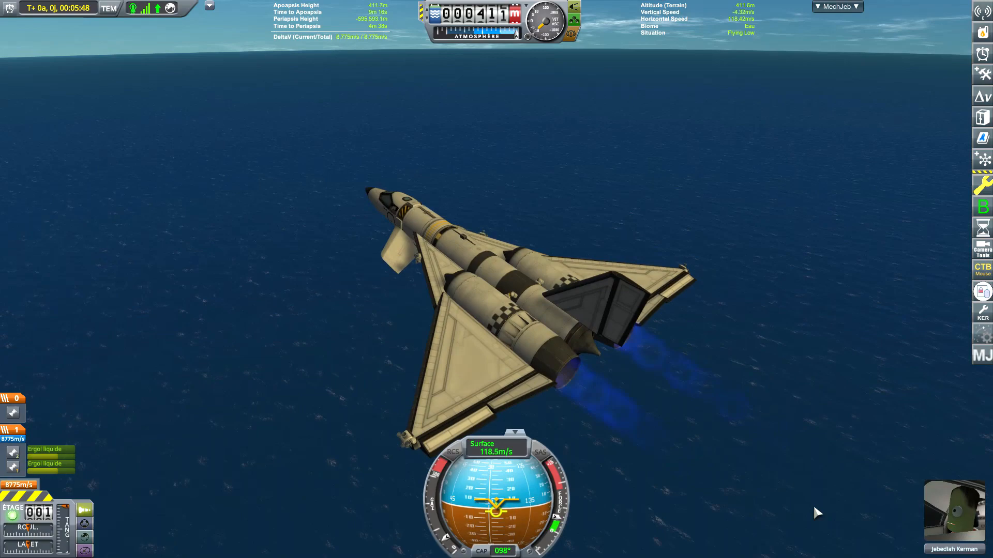
# Step: Nudge the jet's pitch trim down with Alt+S while cruising over the ocean
pyautogui.press('alt+s')
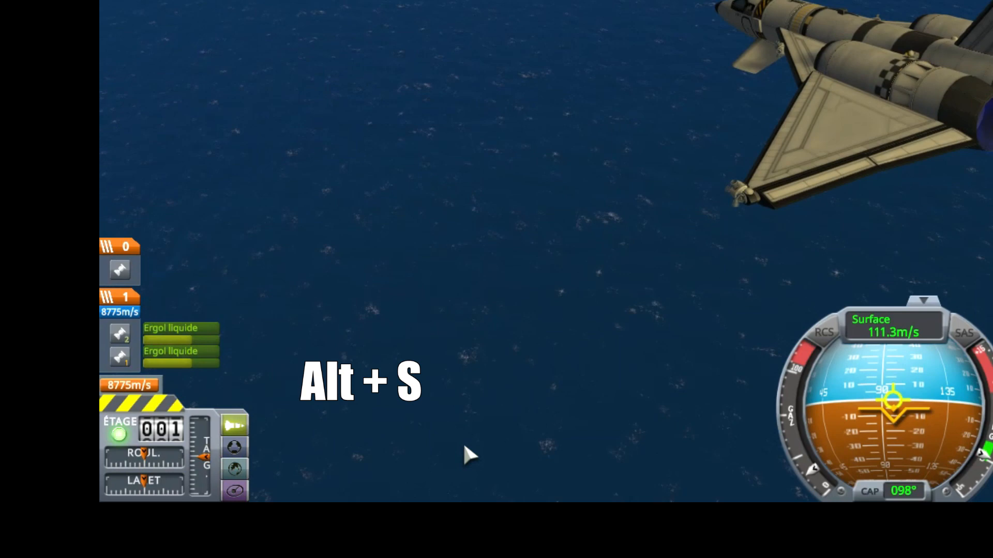